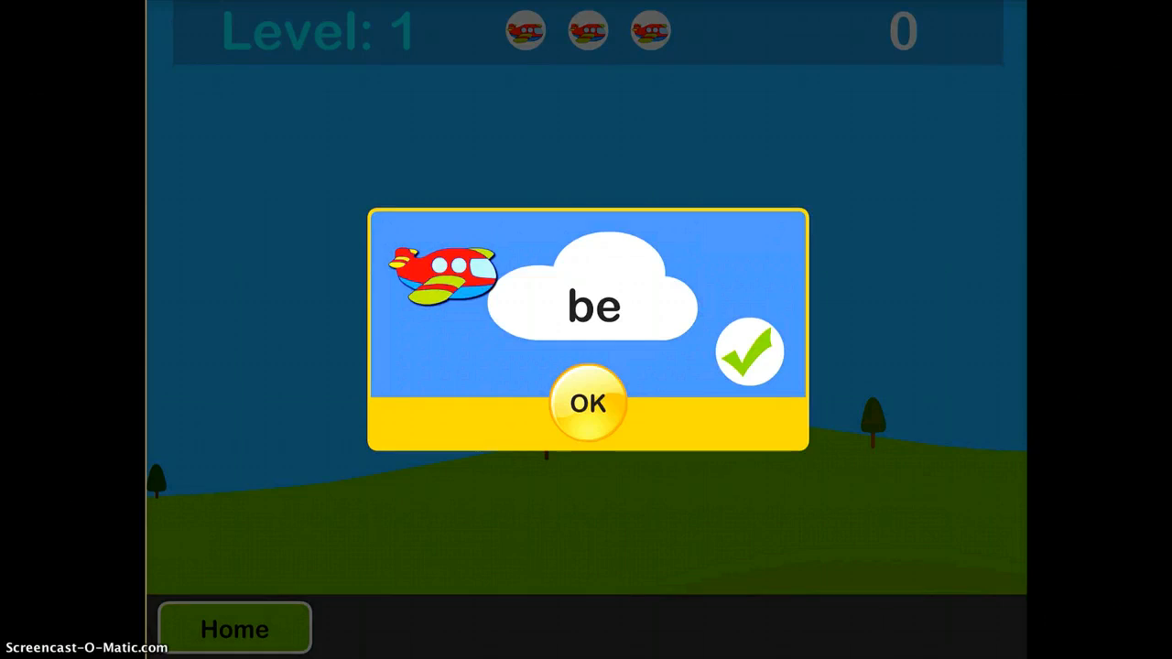
- Accept the target word 'be' so the plane starts flying through Level 1
left_click(587, 403)
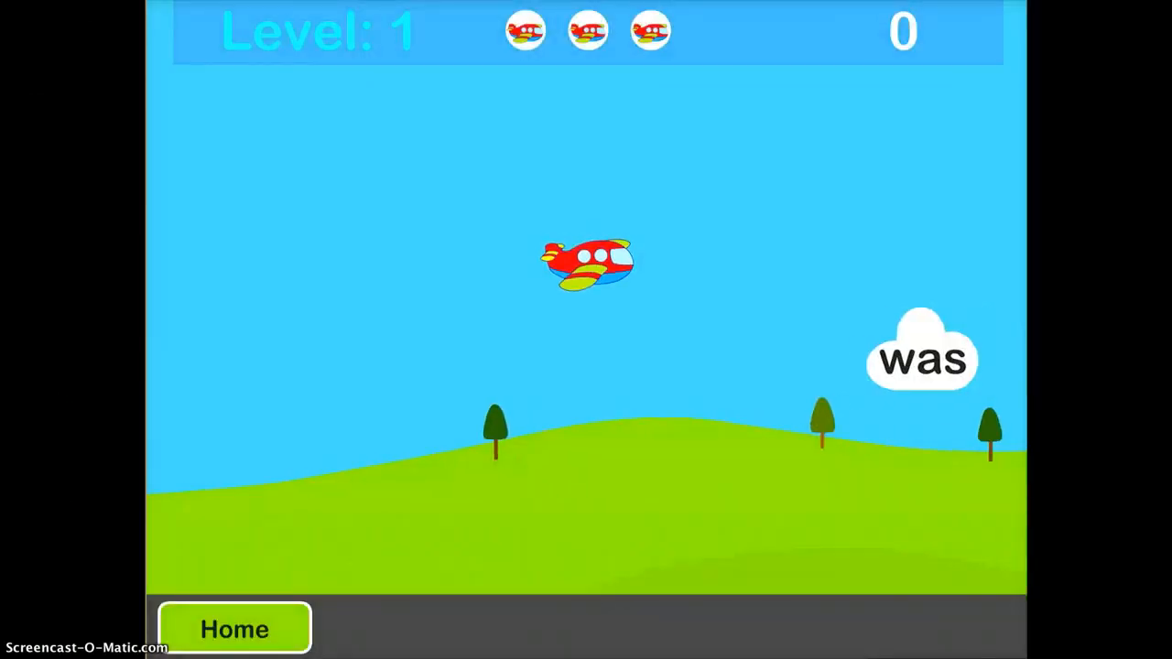